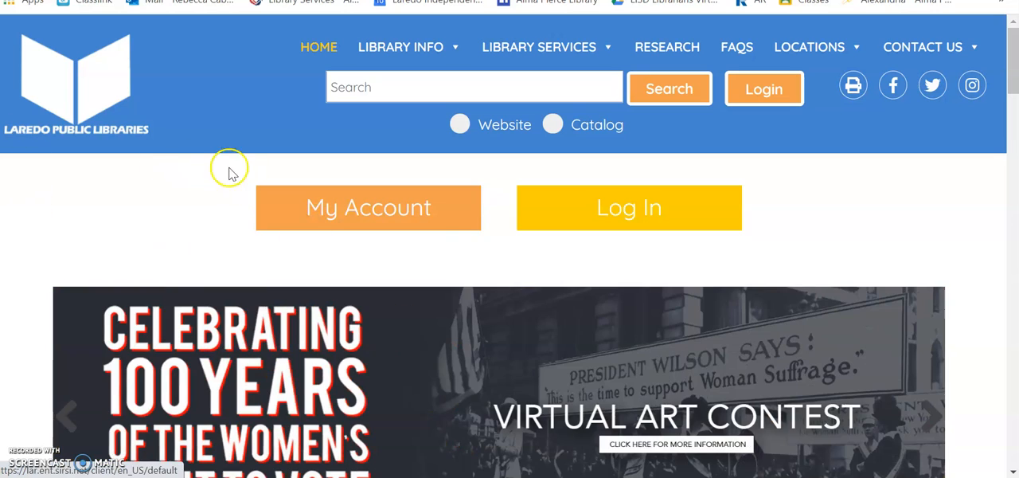
mouse_move(167, 150)
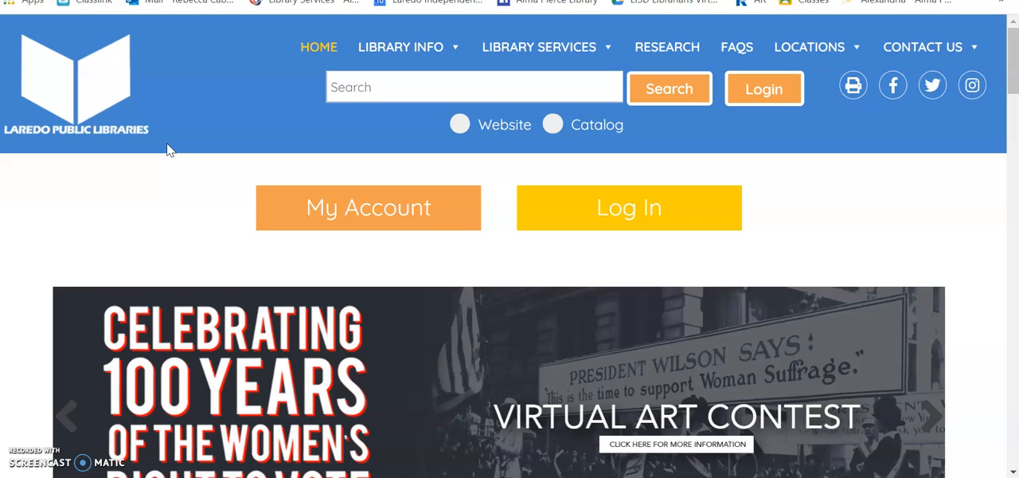
- Log in to the library catalog and place the cursor in the search box
left_click(930, 414)
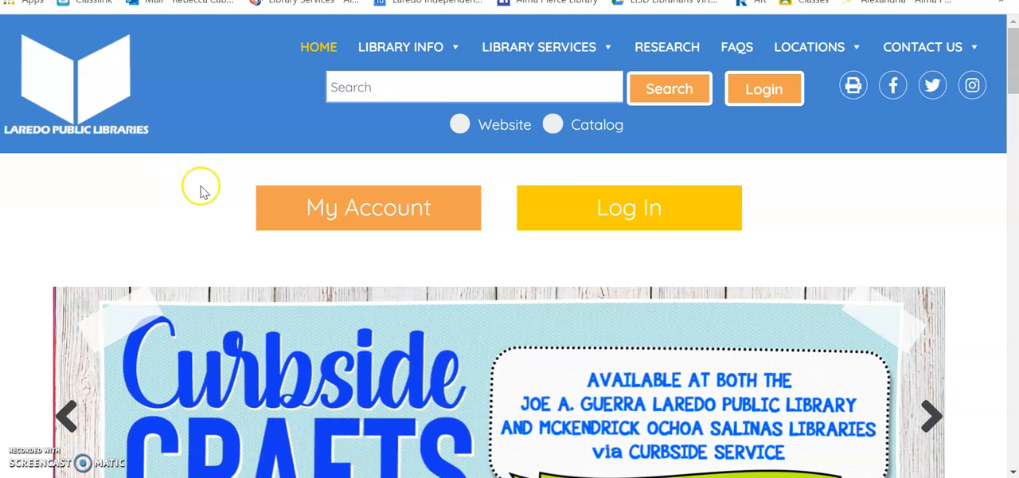
mouse_move(185, 162)
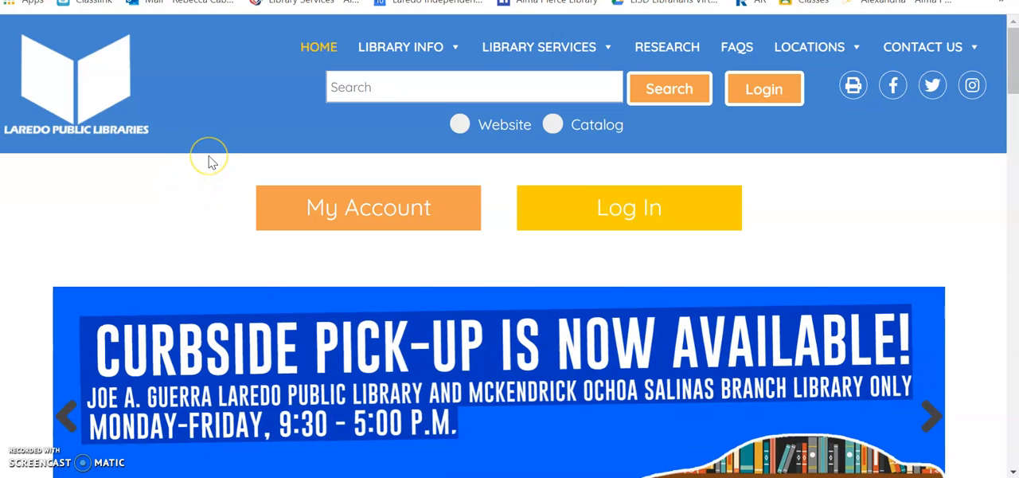
mouse_move(926, 156)
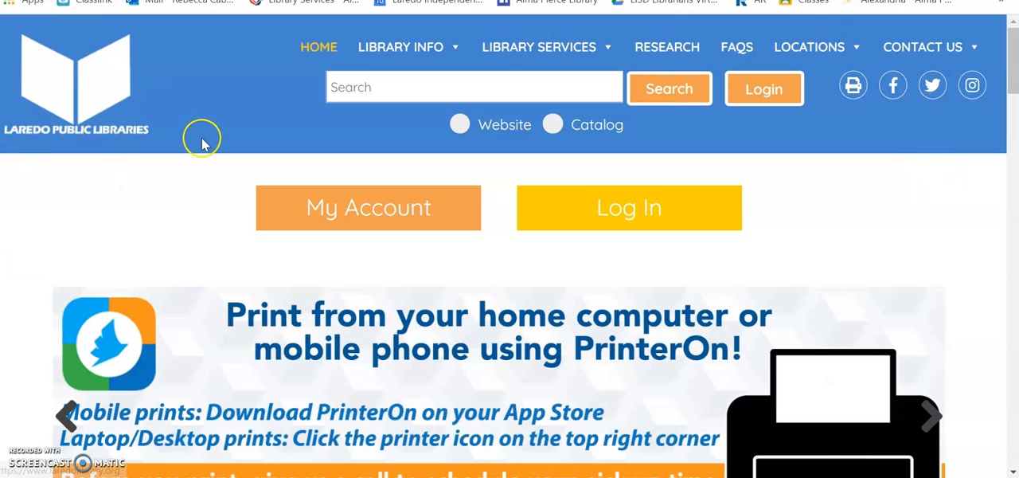
mouse_move(230, 130)
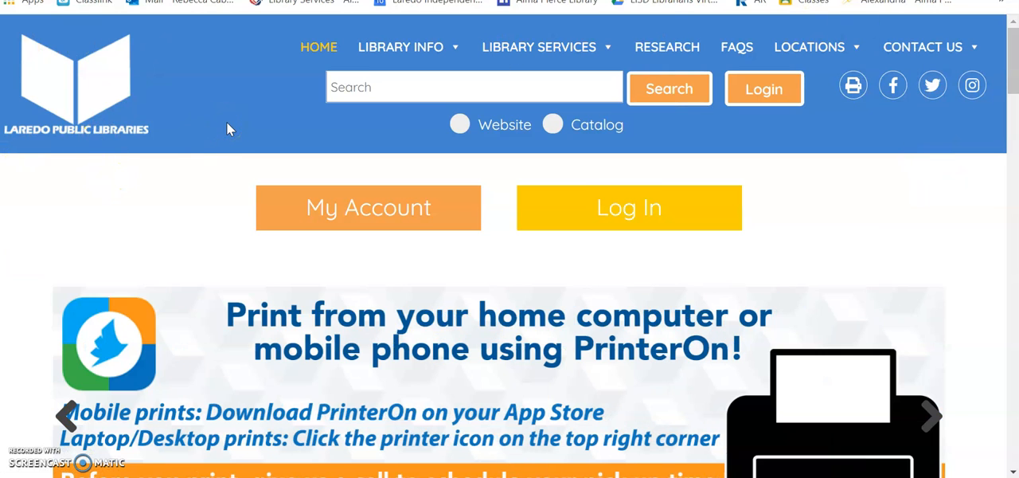
mouse_move(746, 242)
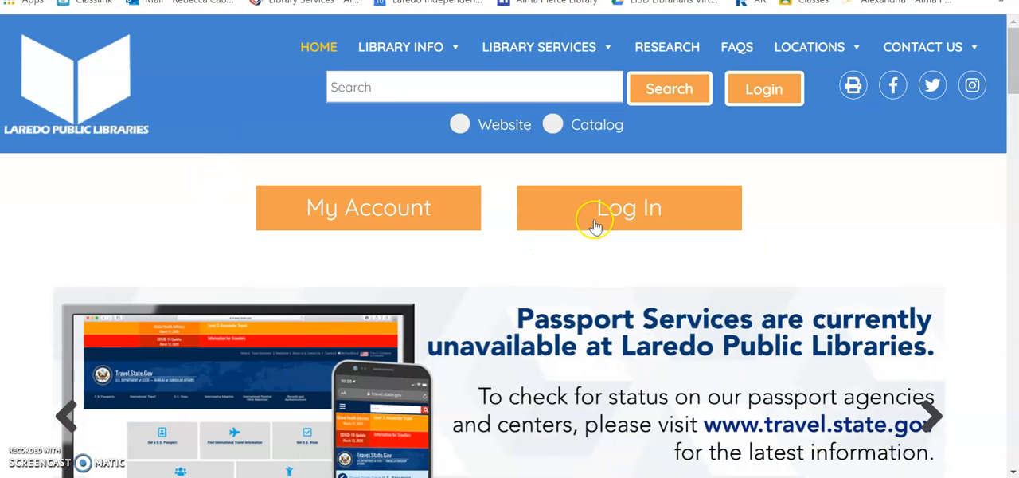
left_click(629, 207)
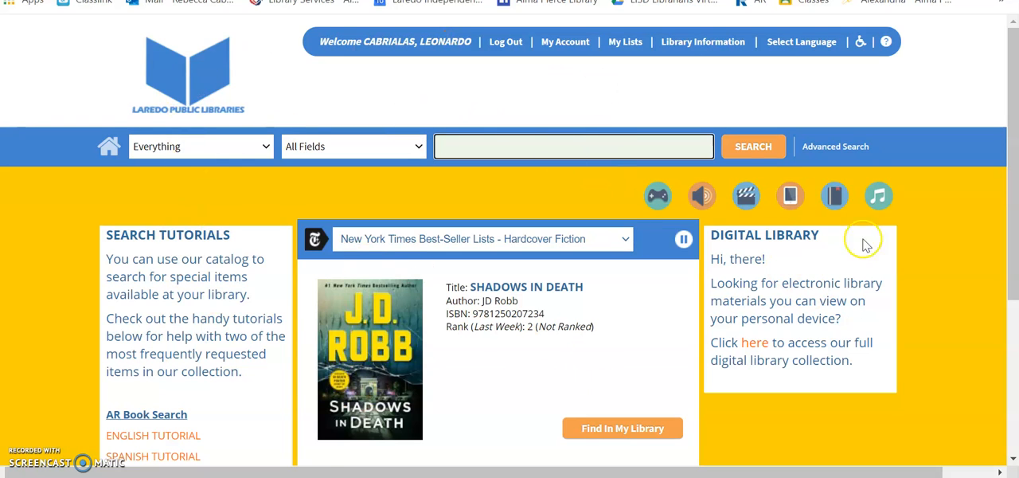
left_click(573, 146)
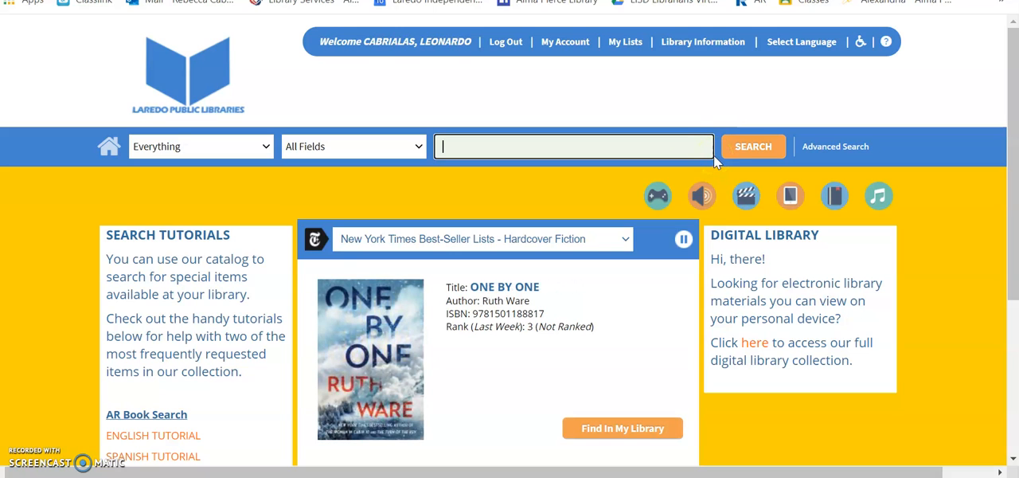
mouse_move(693, 151)
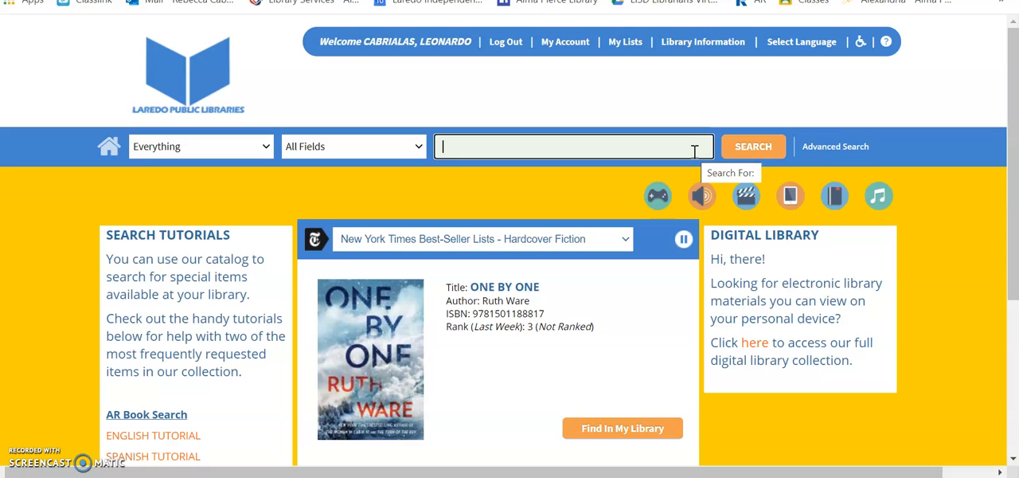
mouse_move(277, 194)
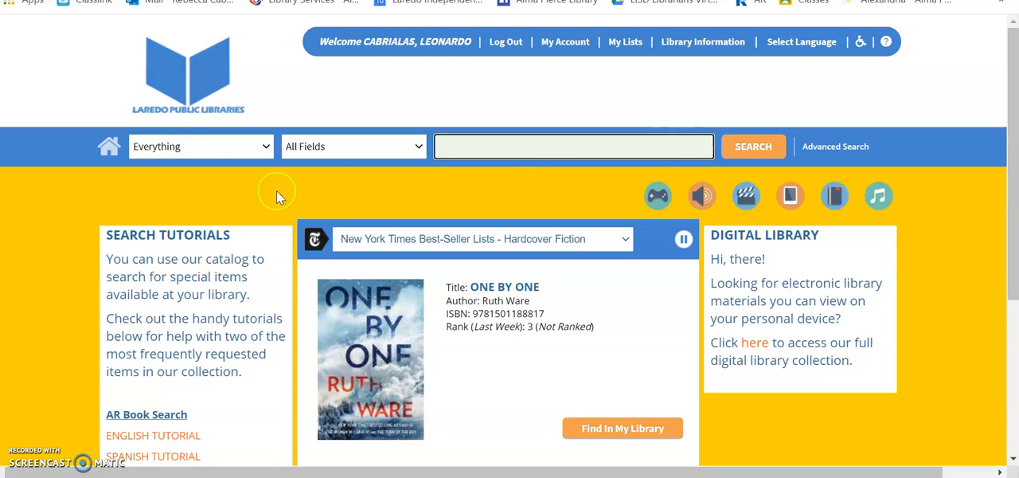
mouse_move(108, 146)
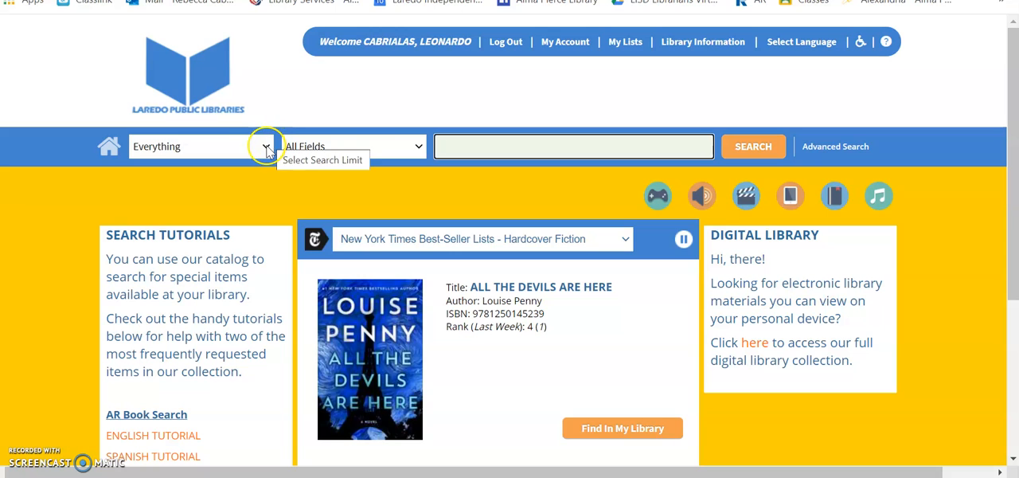
- Limit the search field to AR Level and enter the range 4.0-5.5
left_click(417, 146)
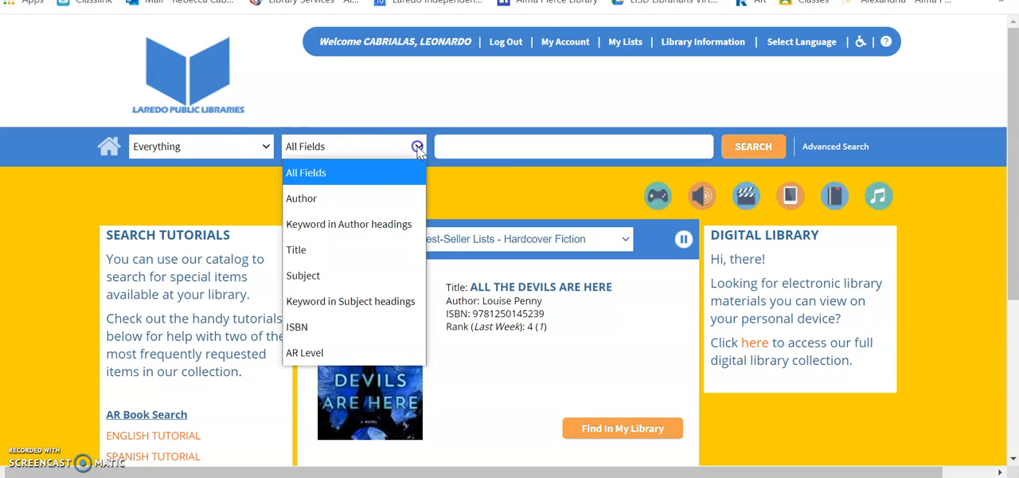
mouse_move(354, 327)
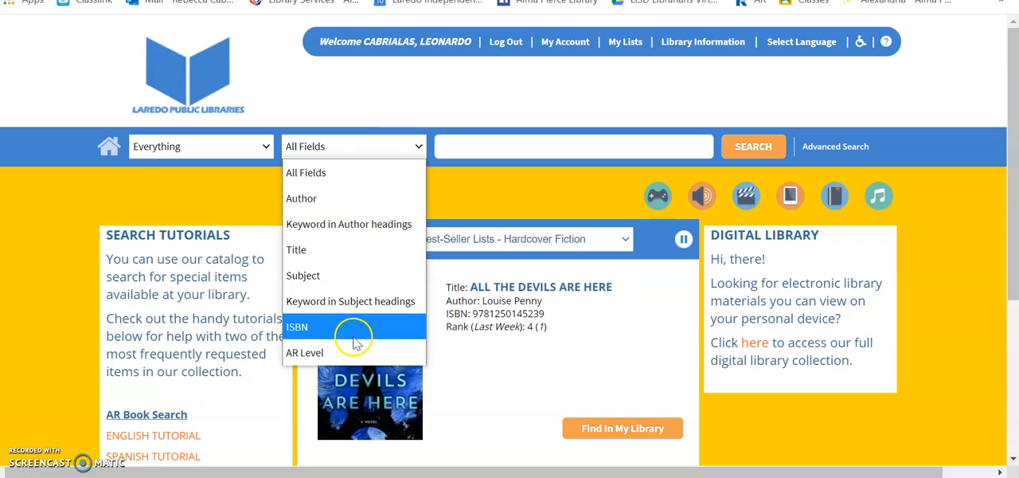
left_click(304, 352)
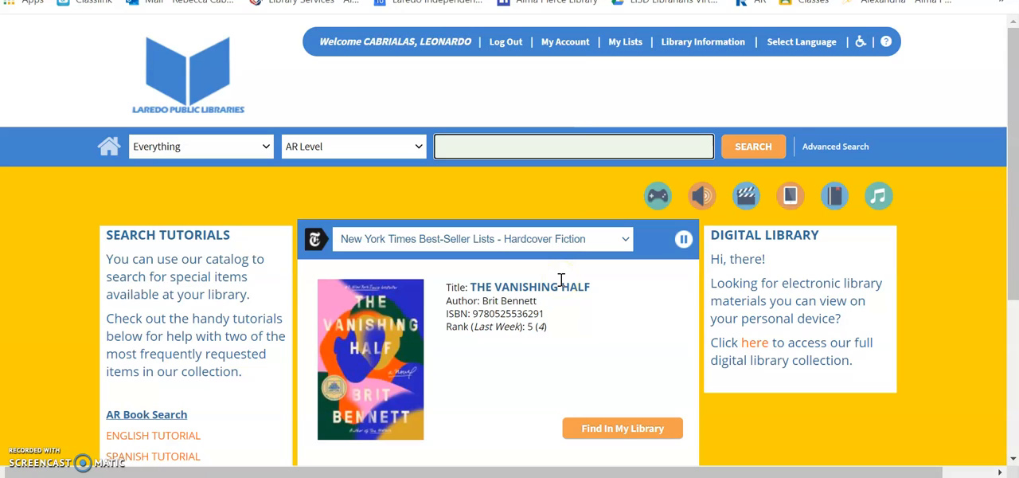
type("4.0-5.")
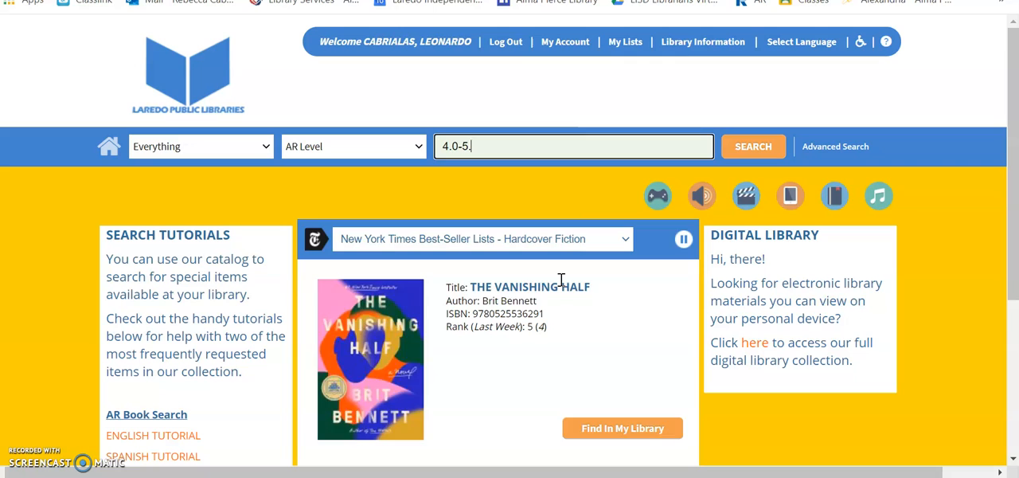
type("5")
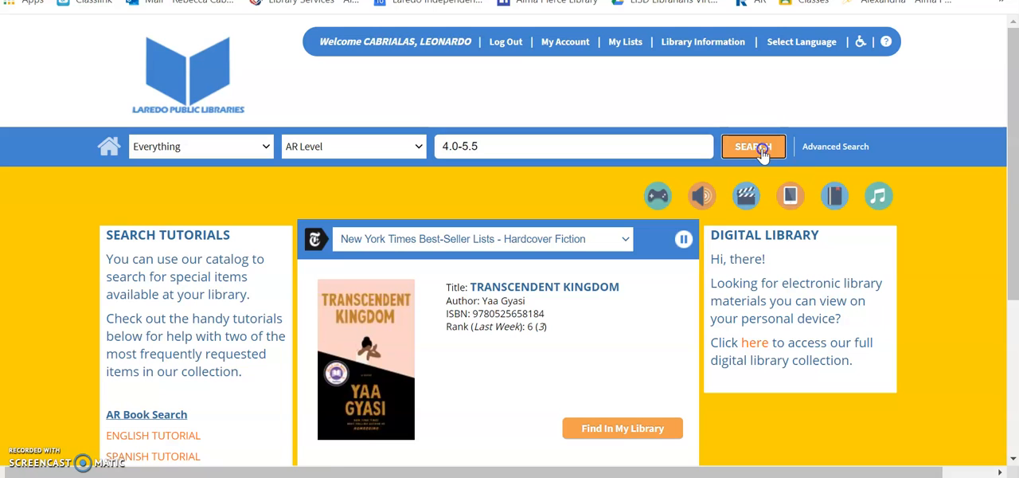
- Run the AR Level 4.0-5.5 search and tick Laredo Public Library as the library limit
left_click(751, 147)
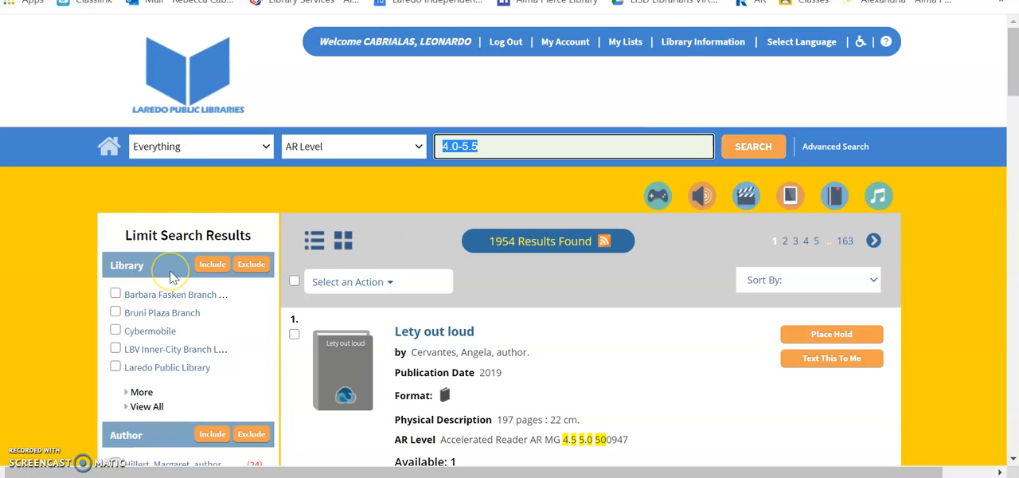
scroll("down", 3)
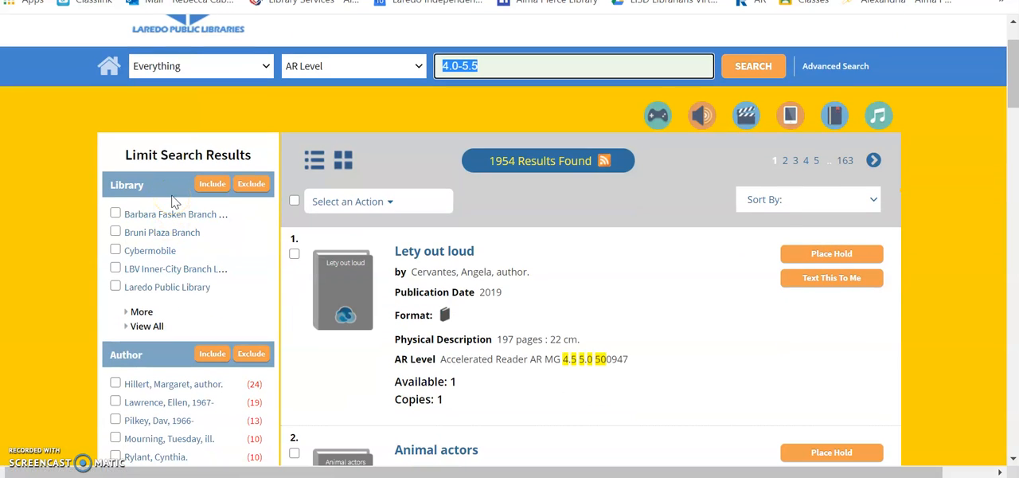
left_click(114, 286)
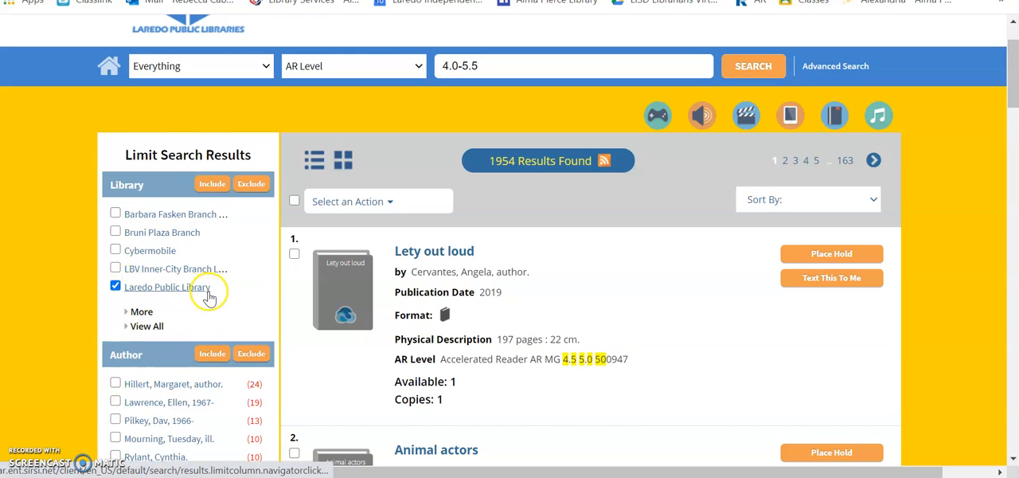
mouse_move(214, 258)
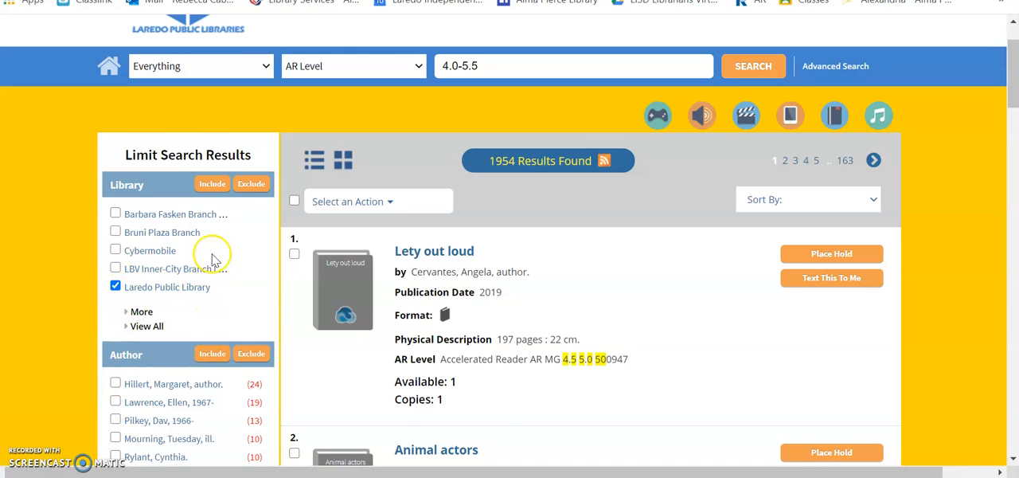
mouse_move(212, 185)
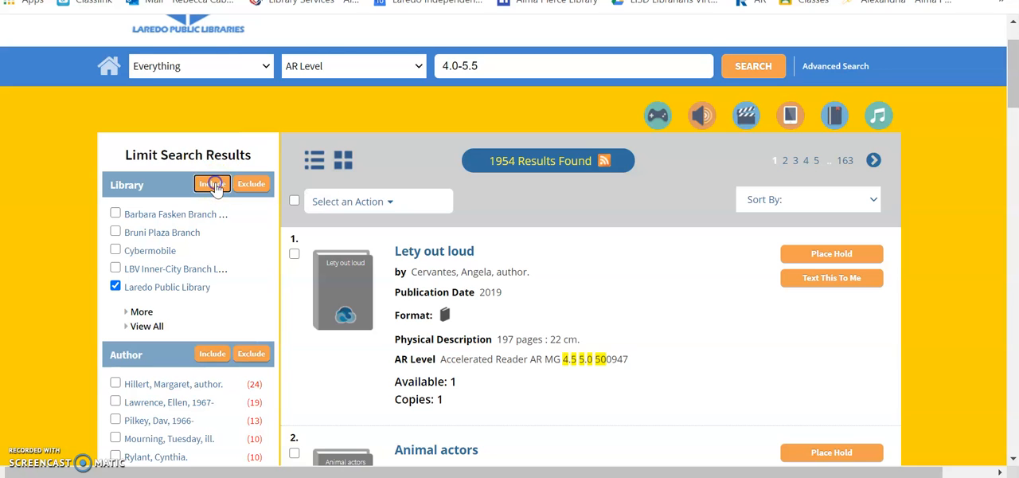
- Include only Laredo Public Library holdings, narrowing the results to 1236
left_click(211, 185)
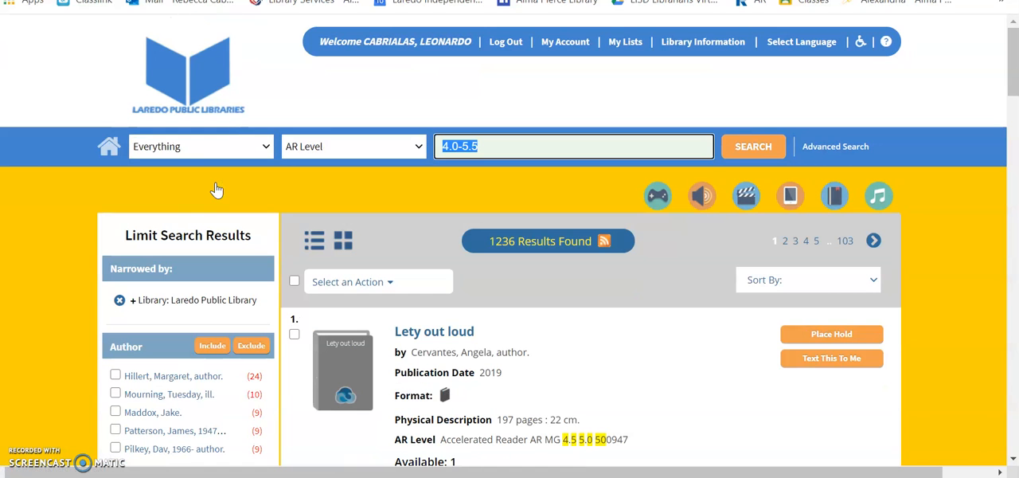
mouse_move(725, 274)
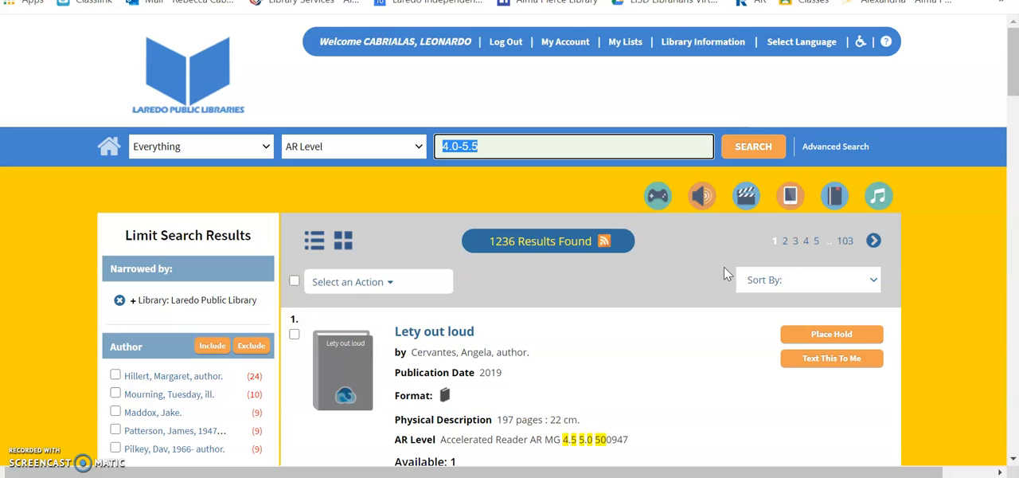
mouse_move(484, 248)
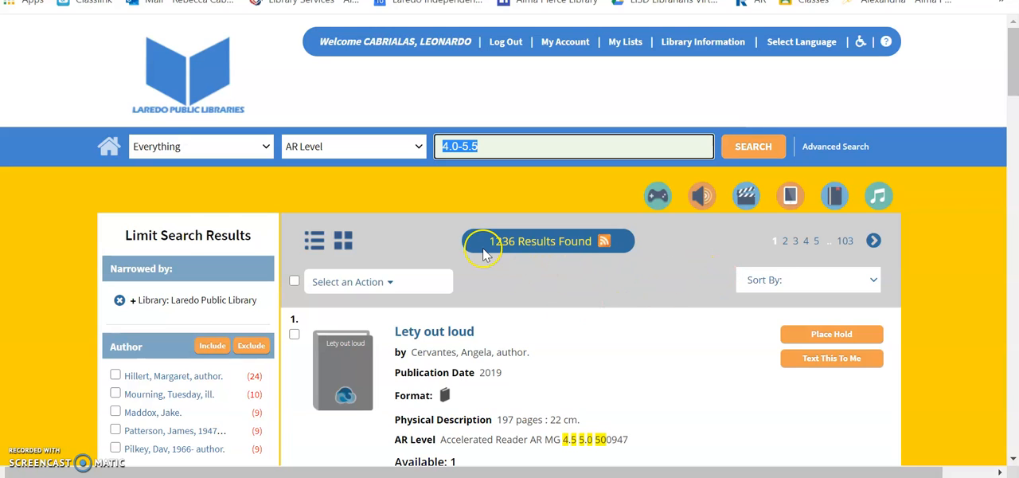
mouse_move(634, 245)
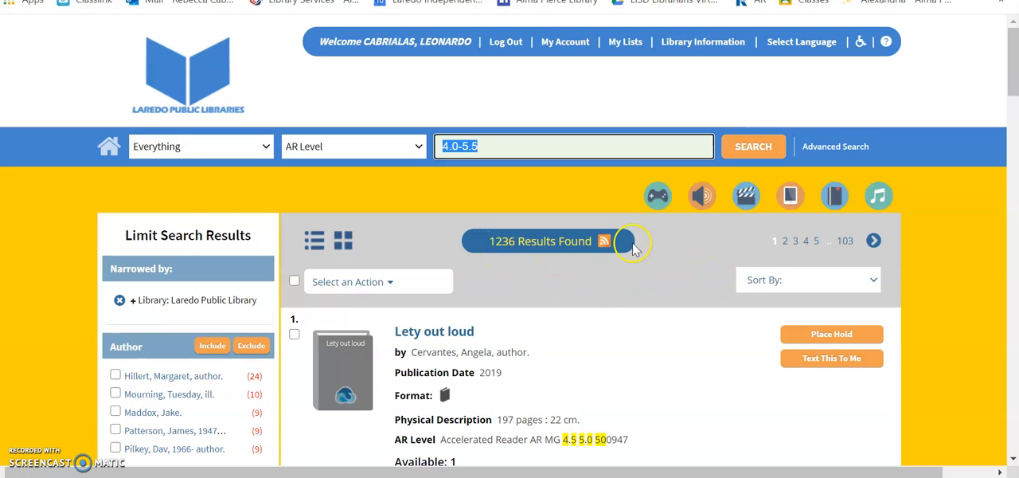
mouse_move(630, 245)
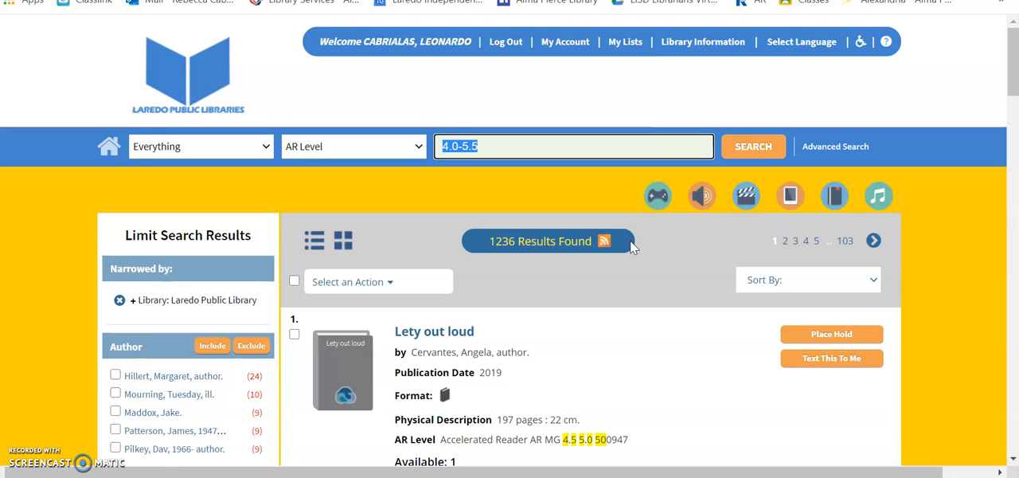
- Run a Subject search for 'butterflies', returning 77 results
scroll("down", 3)
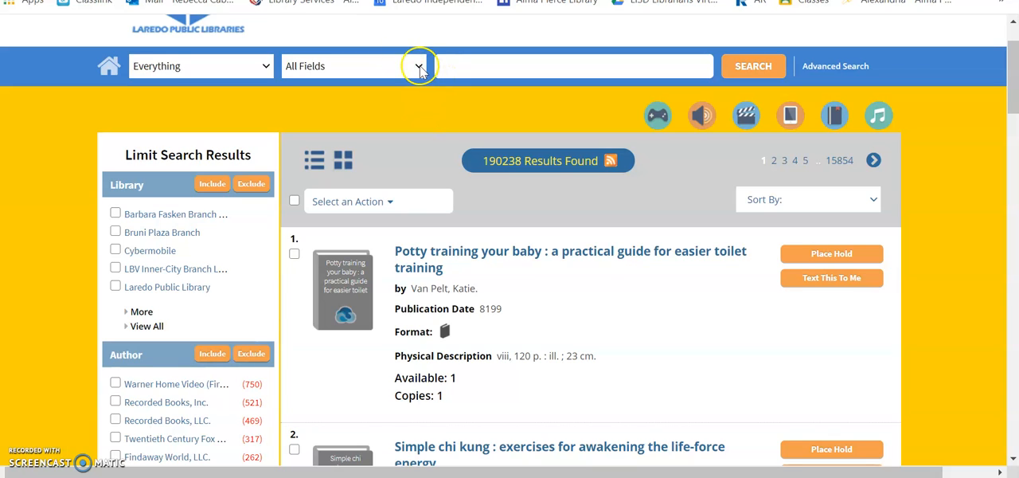
mouse_move(420, 66)
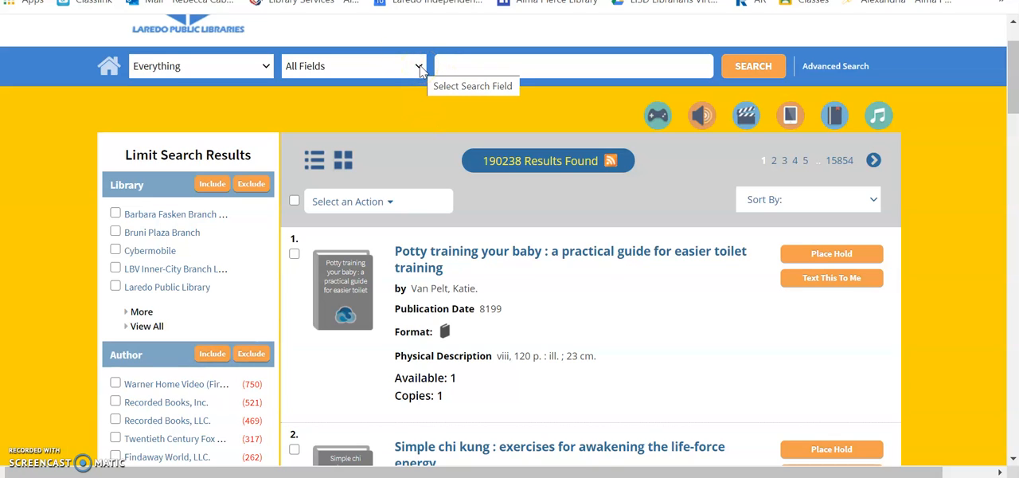
left_click(419, 67)
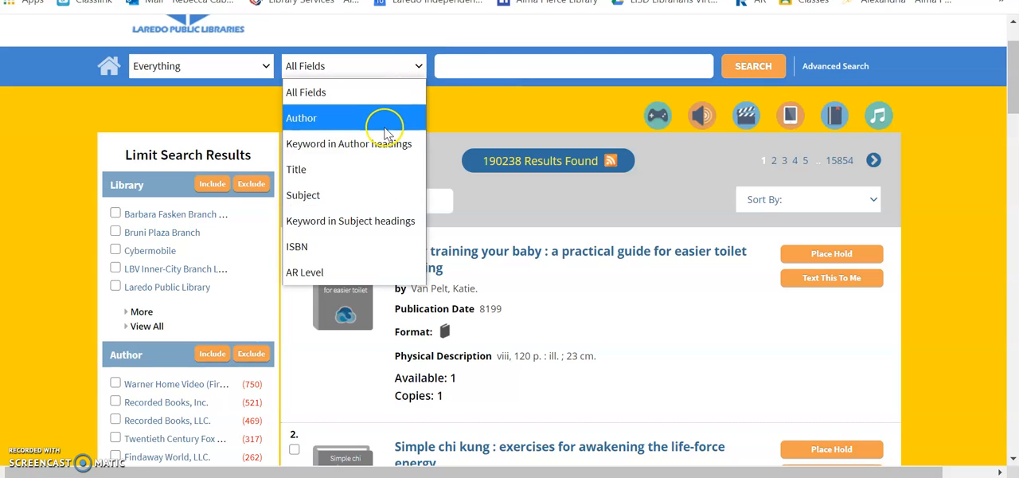
left_click(302, 194)
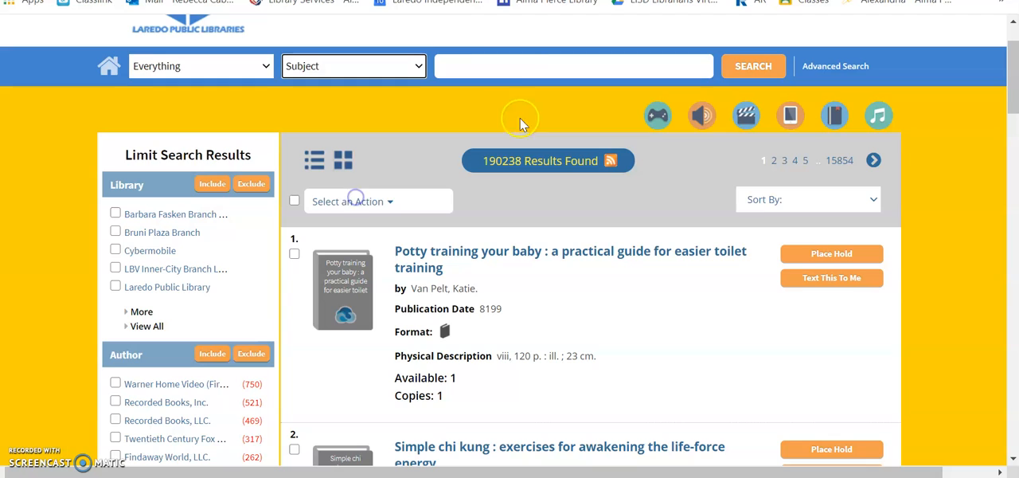
left_click(574, 65)
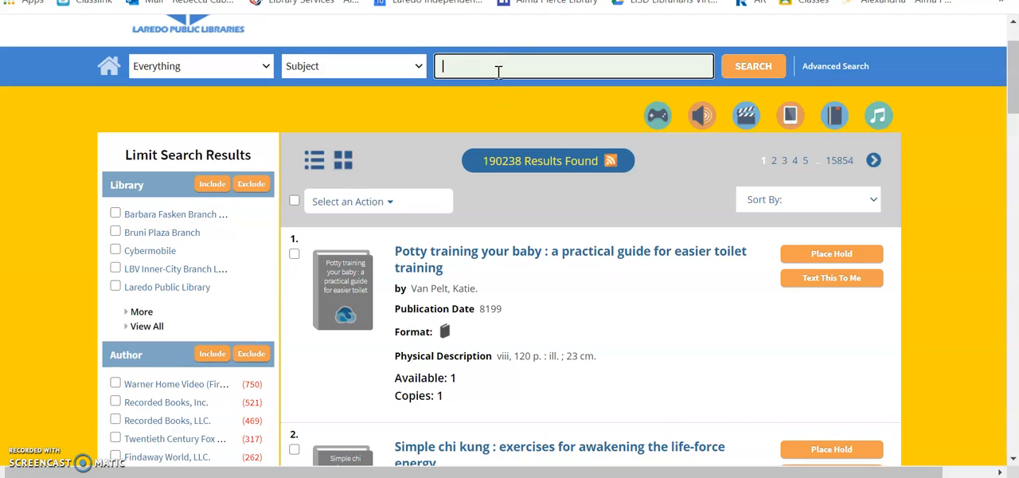
type("butterflies")
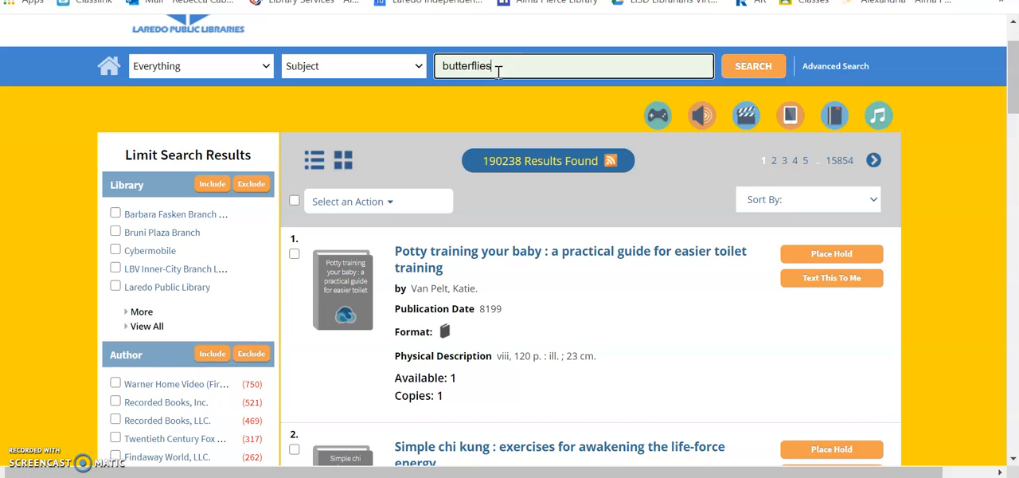
left_click(751, 67)
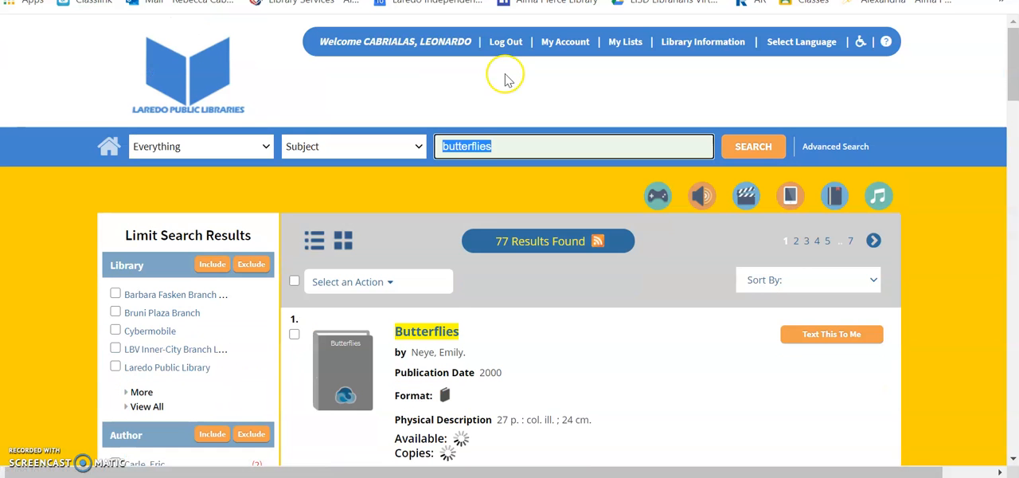
scroll("down", 3)
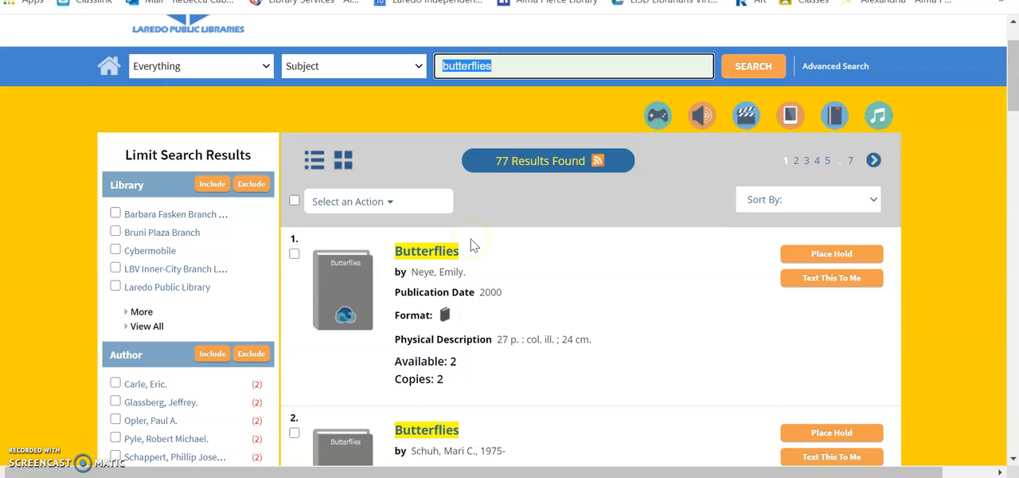
scroll("down", 3)
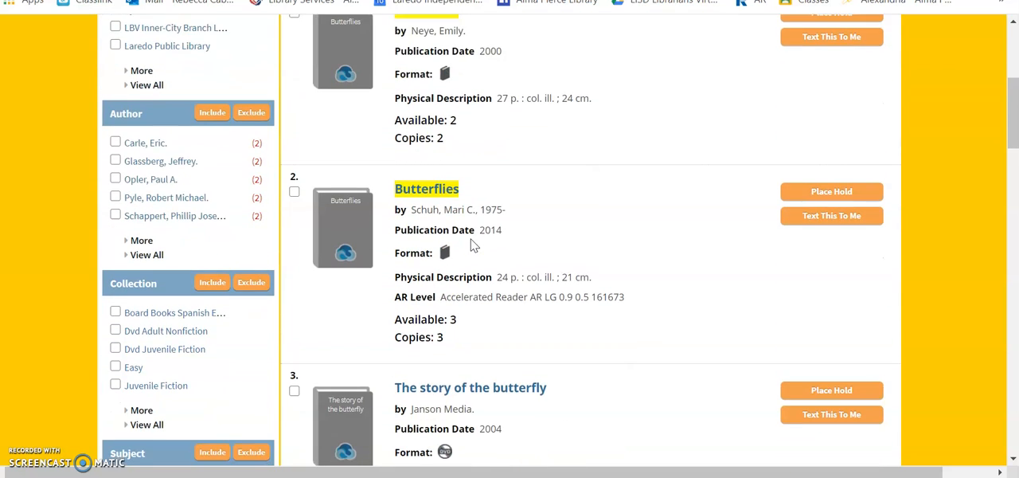
scroll("down", 3)
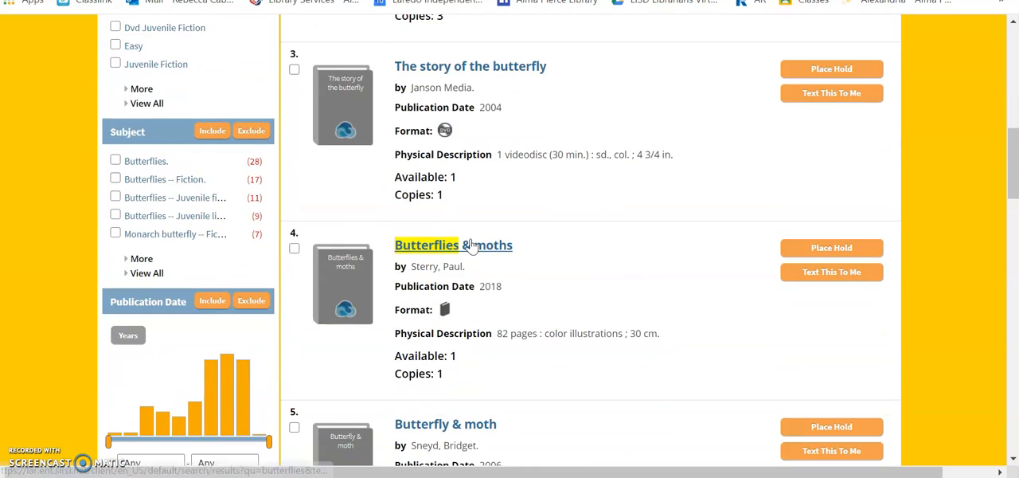
scroll("up", 3)
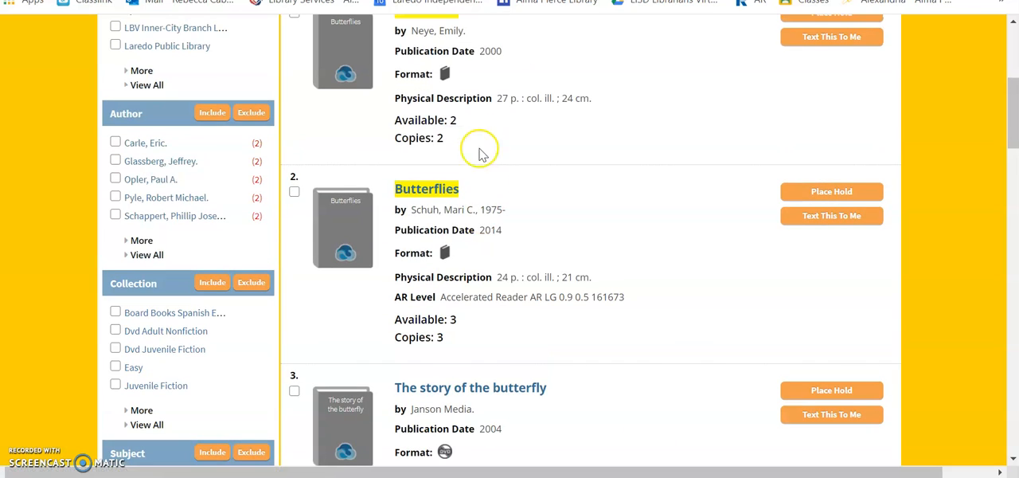
mouse_move(405, 251)
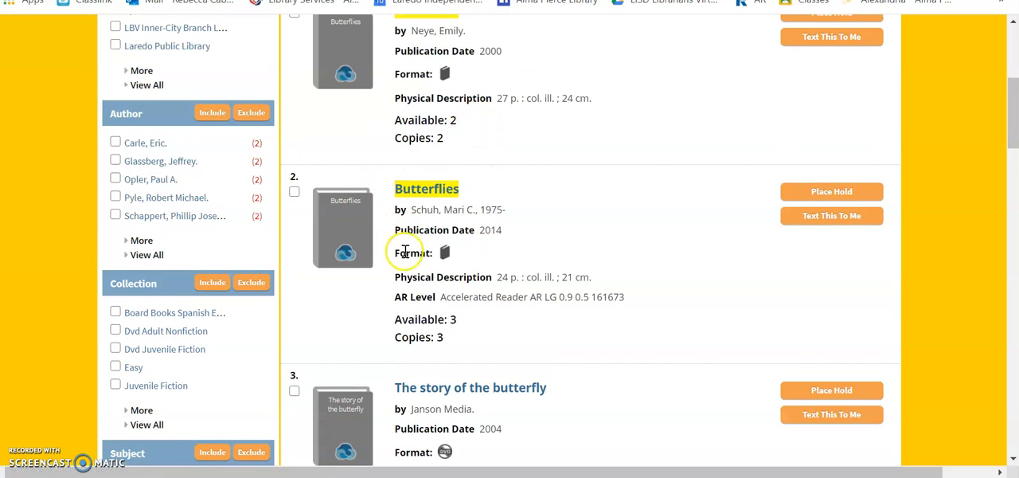
mouse_move(549, 301)
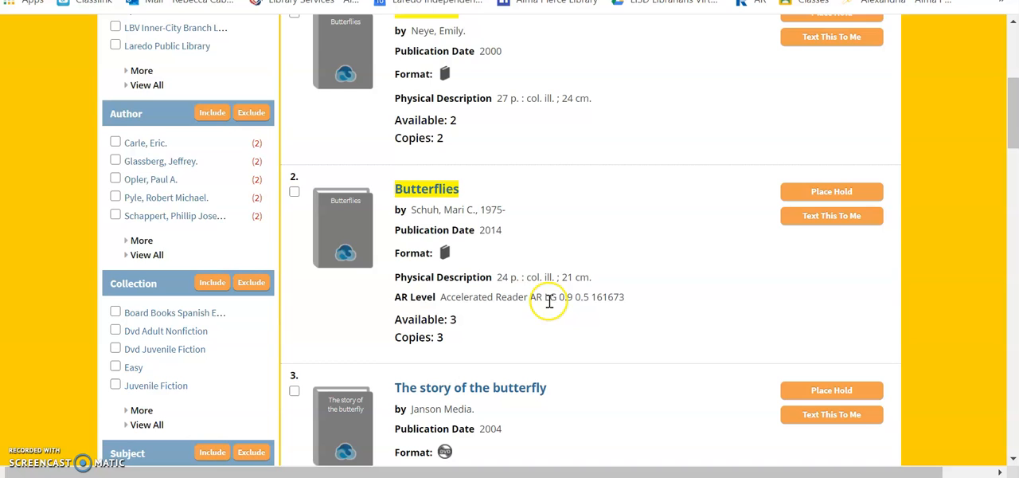
scroll("up", 3)
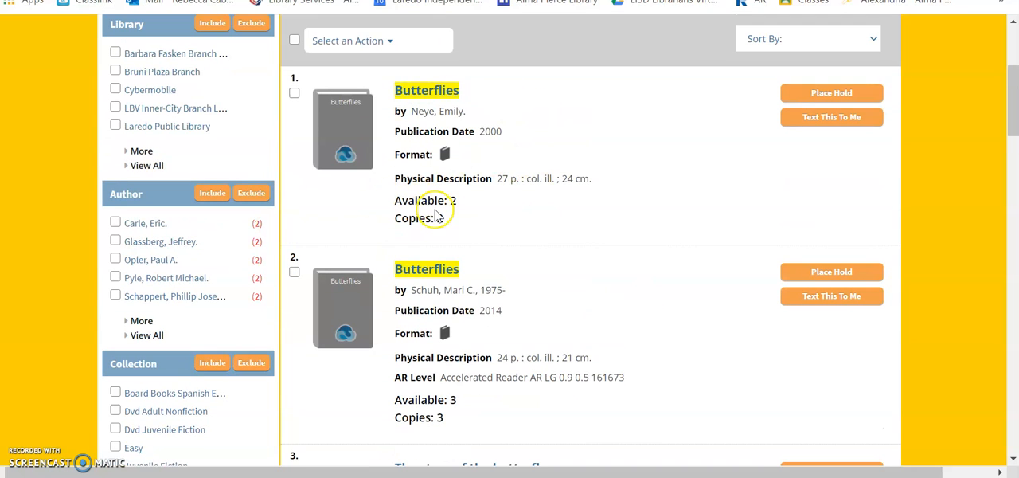
mouse_move(468, 191)
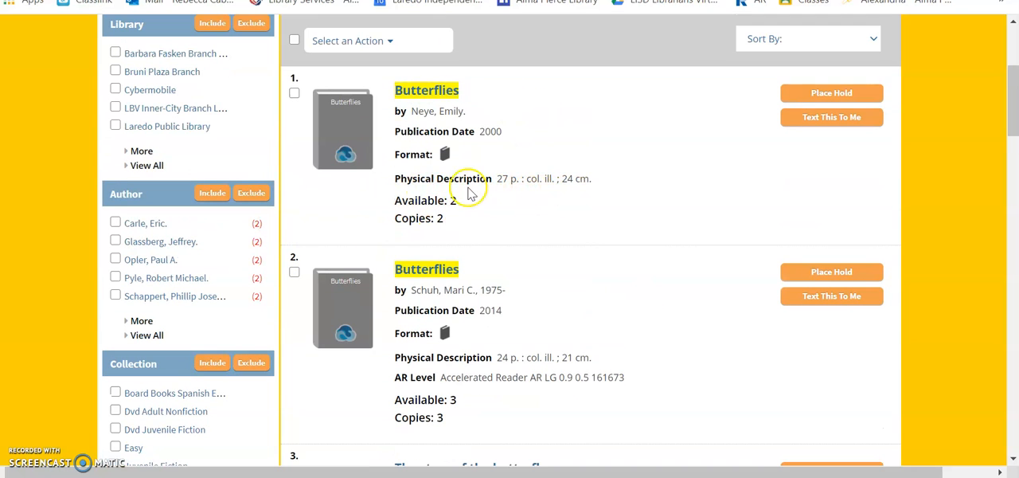
scroll("down", 3)
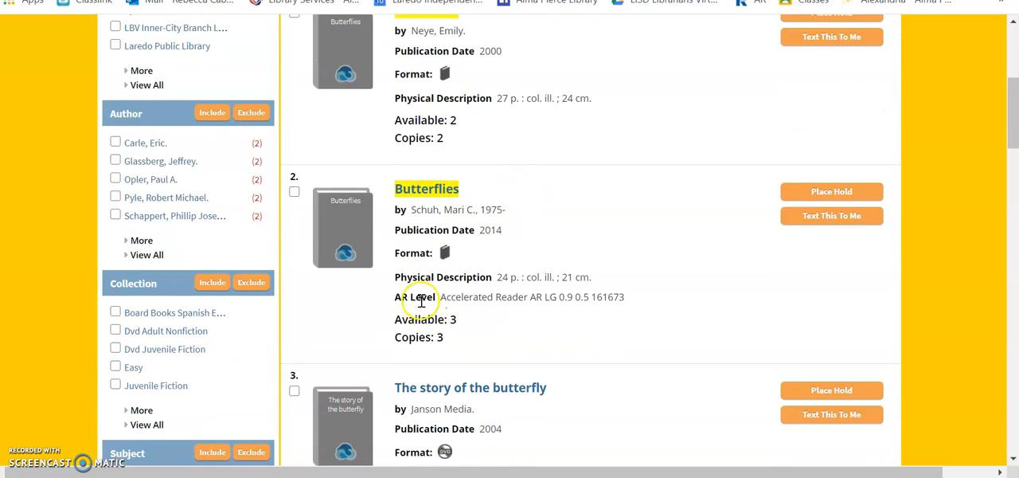
mouse_move(570, 311)
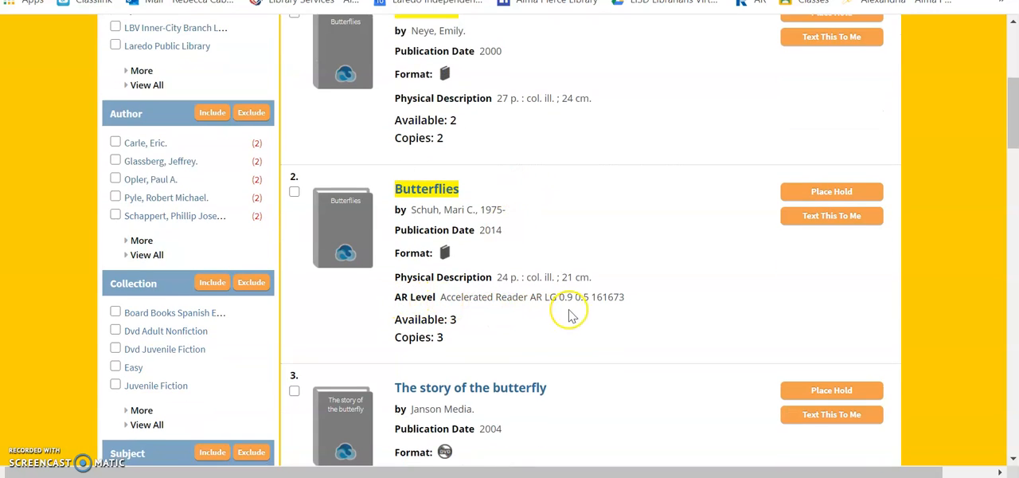
mouse_move(572, 309)
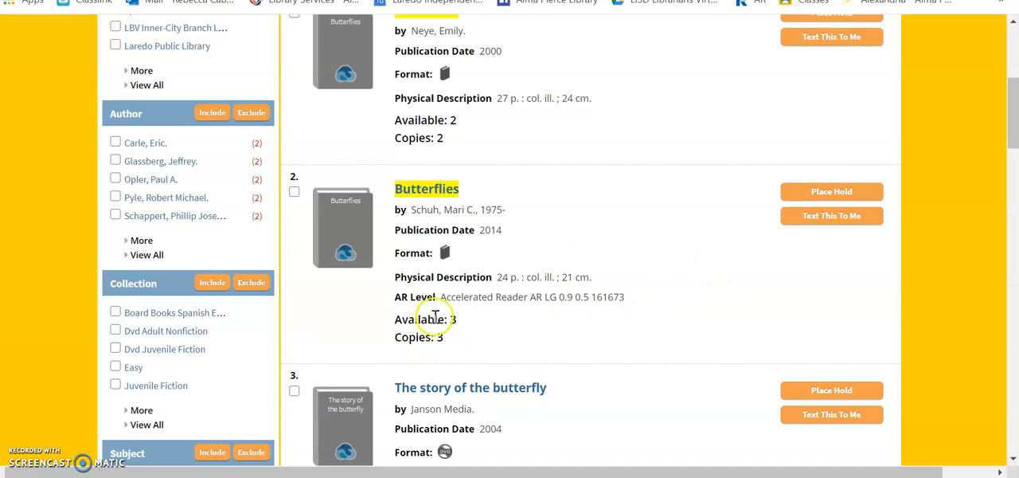
mouse_move(468, 320)
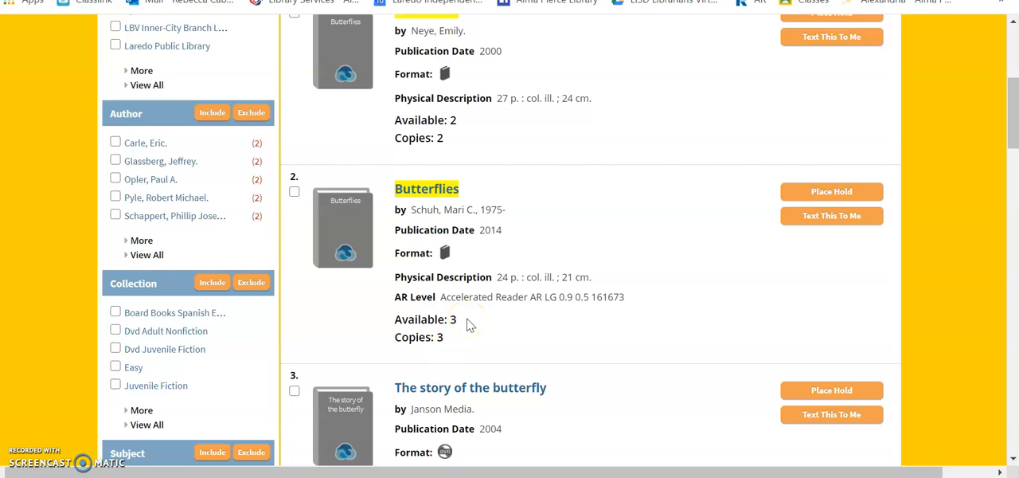
mouse_move(529, 336)
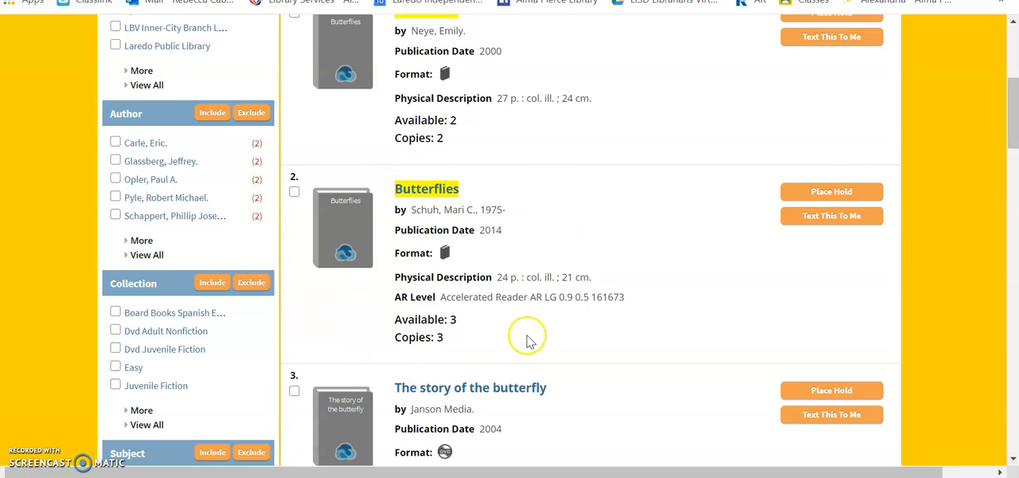
- Place a hold on the 2014 Butterflies book with Laredo Public Library as the pickup library
left_click(831, 191)
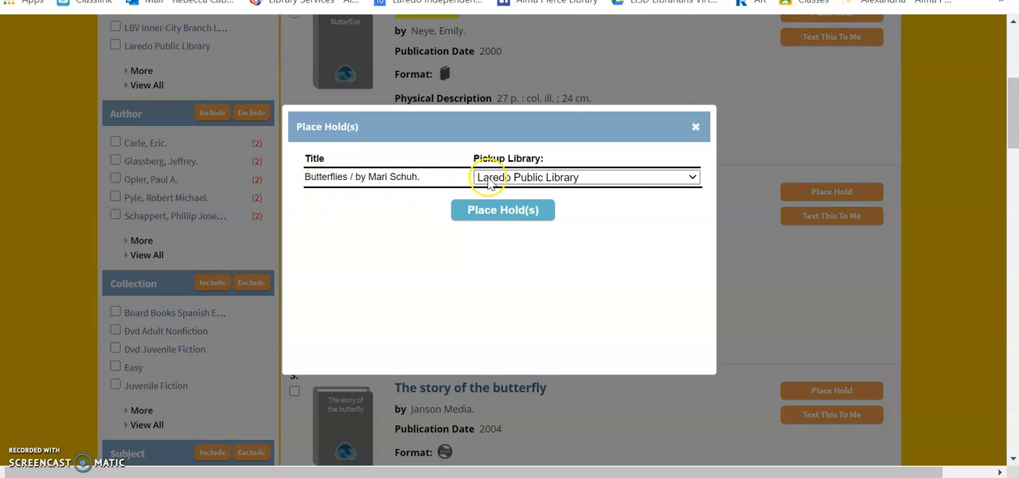
left_click(586, 177)
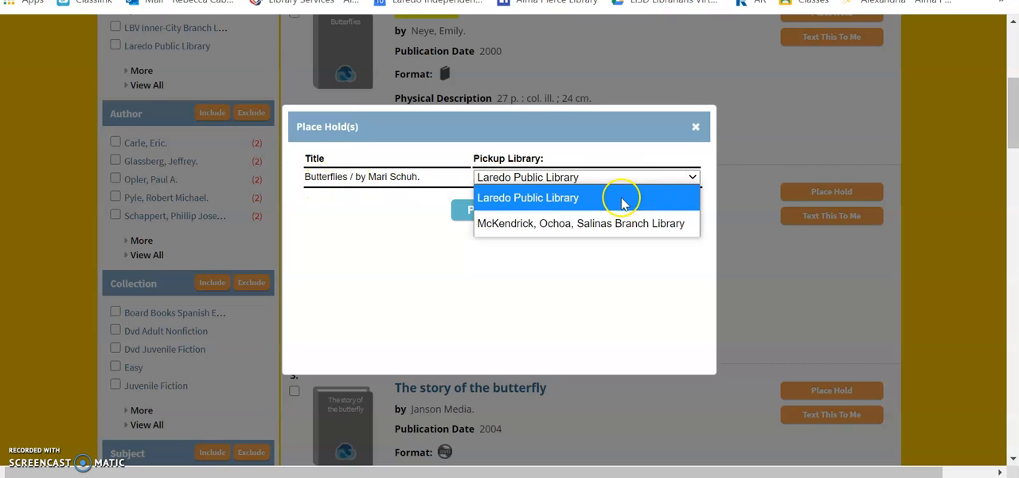
left_click(527, 197)
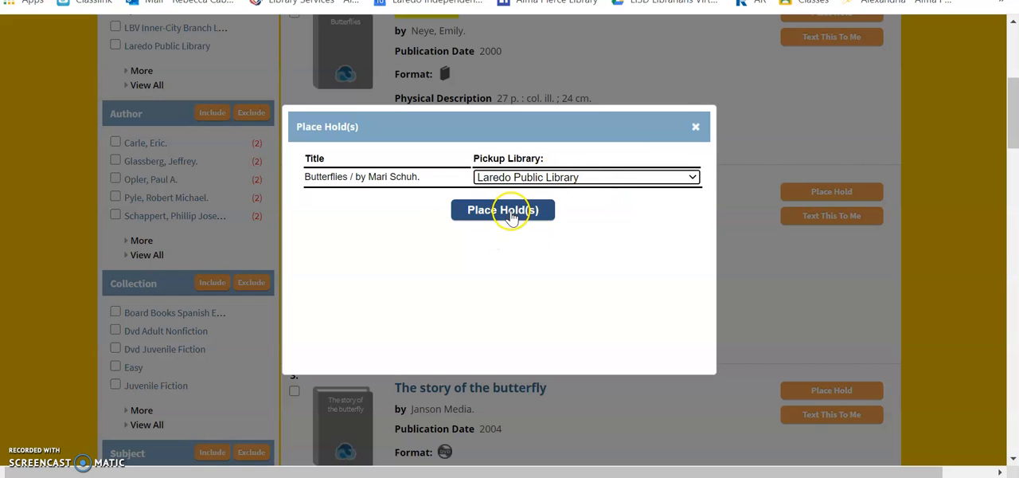
left_click(503, 210)
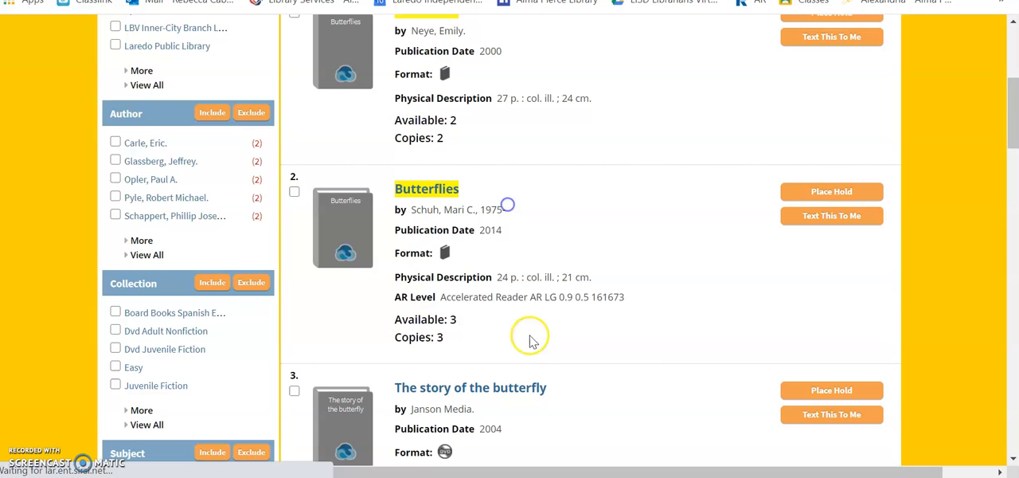
mouse_move(529, 322)
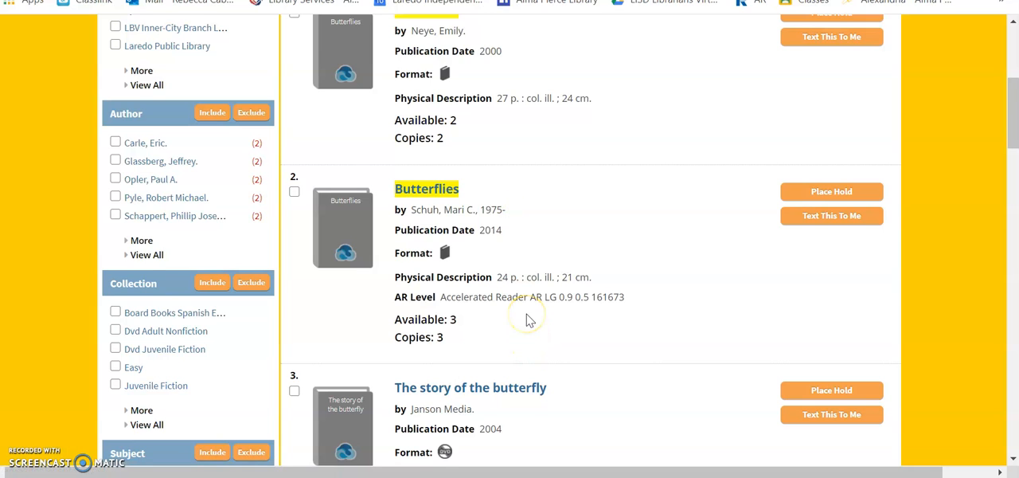